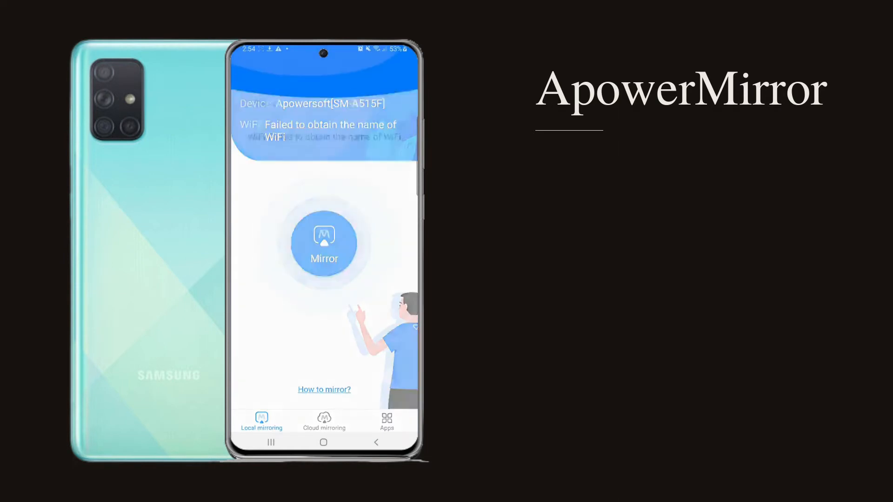
Connect the phone to the detected Apowersoft computer and choose Mirror Phone to PC
click(324, 243)
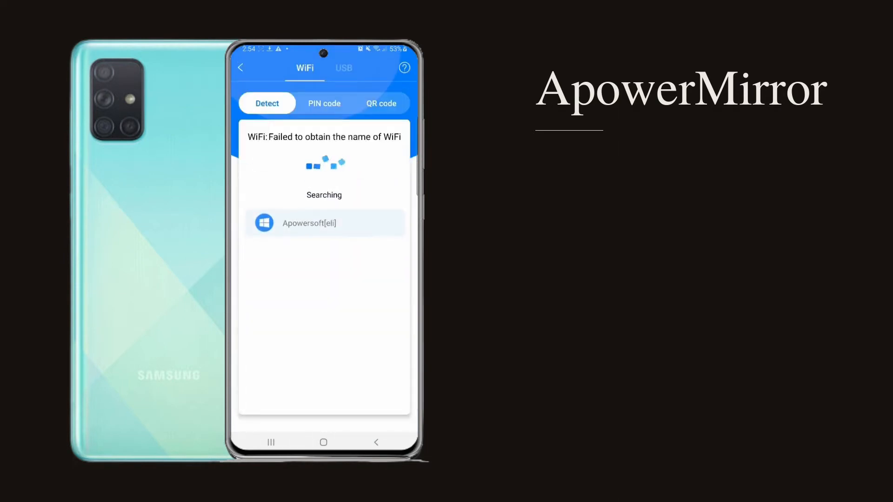
click(324, 223)
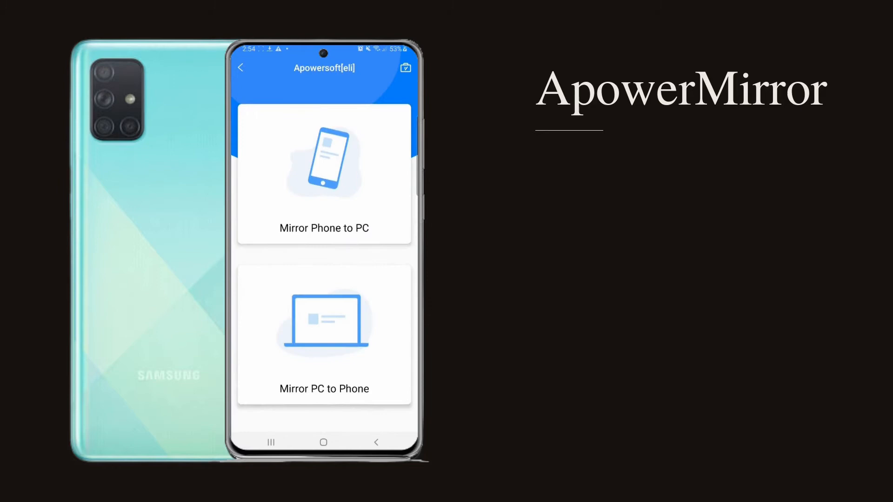
click(324, 171)
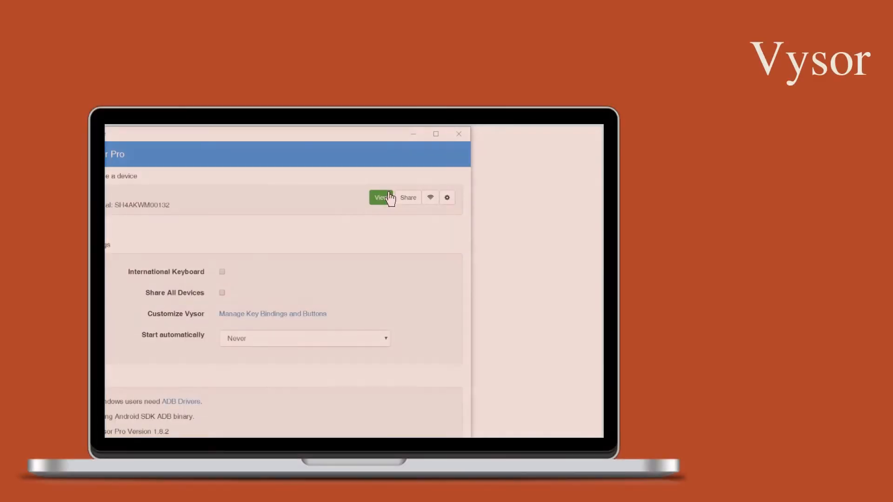
View the connected Android device's screen from the Vysor Pro device list
click(380, 198)
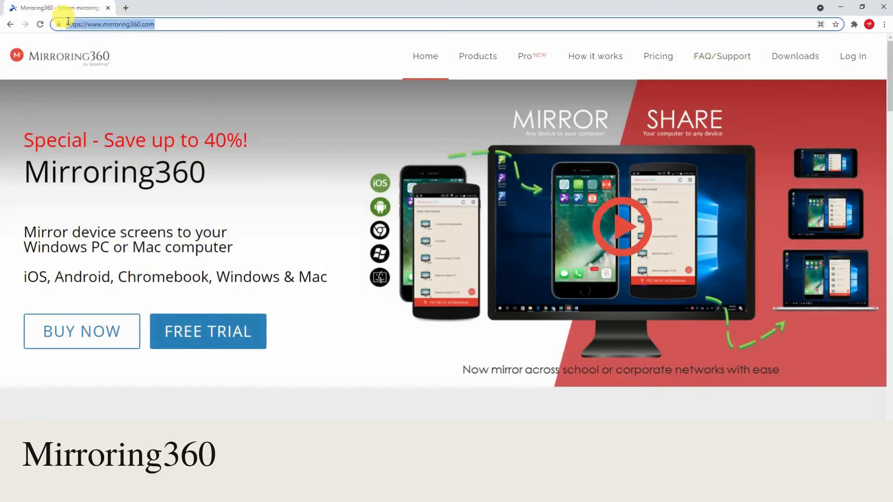
mouse_move(128, 327)
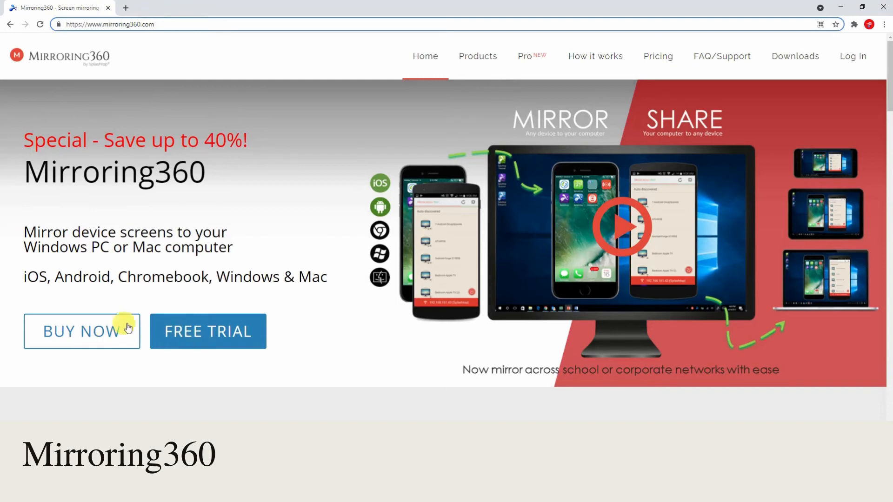